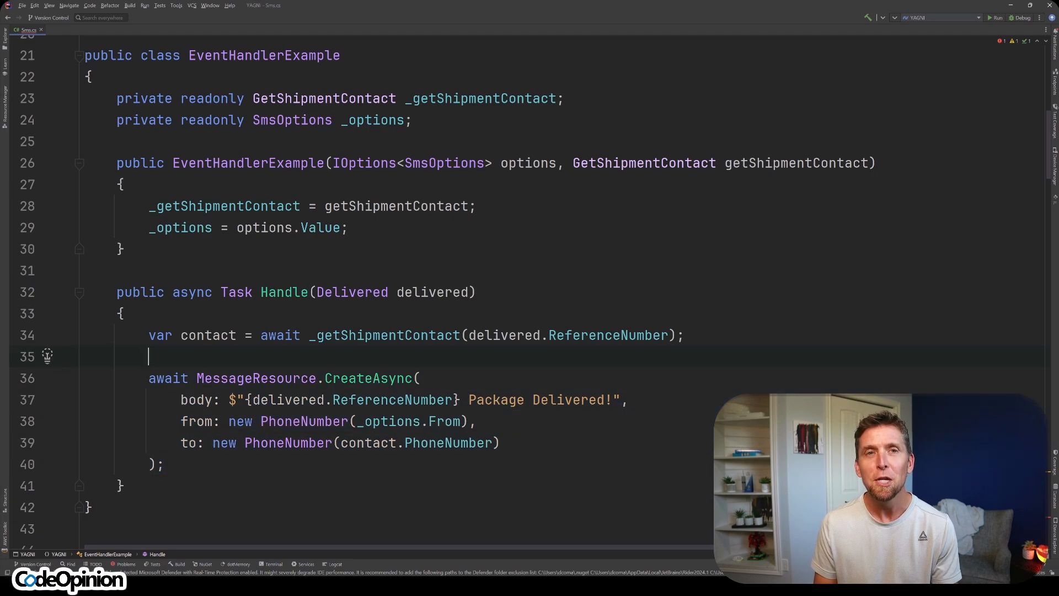
scroll("down", 3)
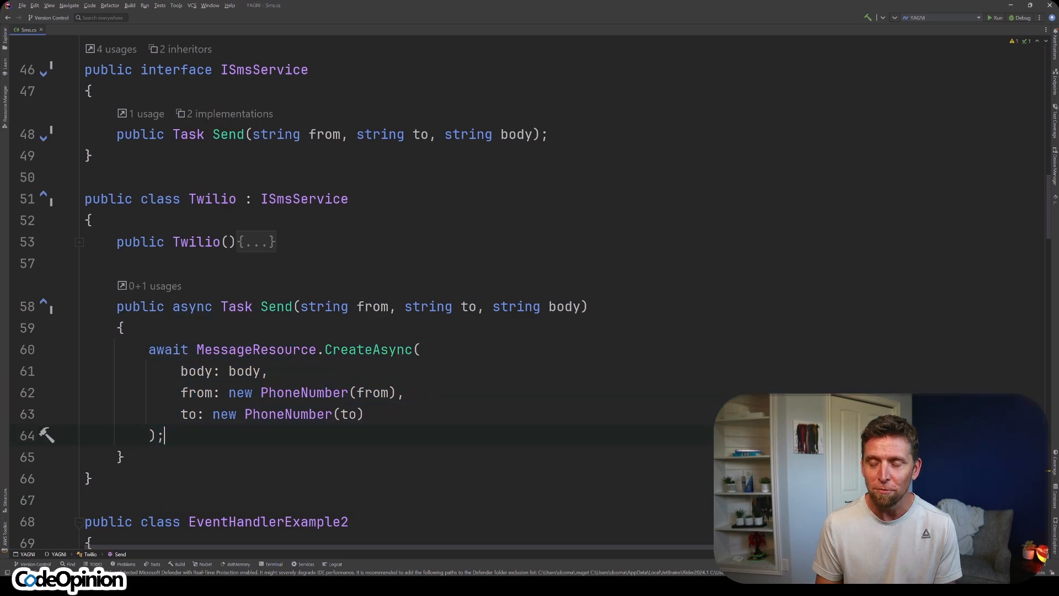
scroll("down", 3)
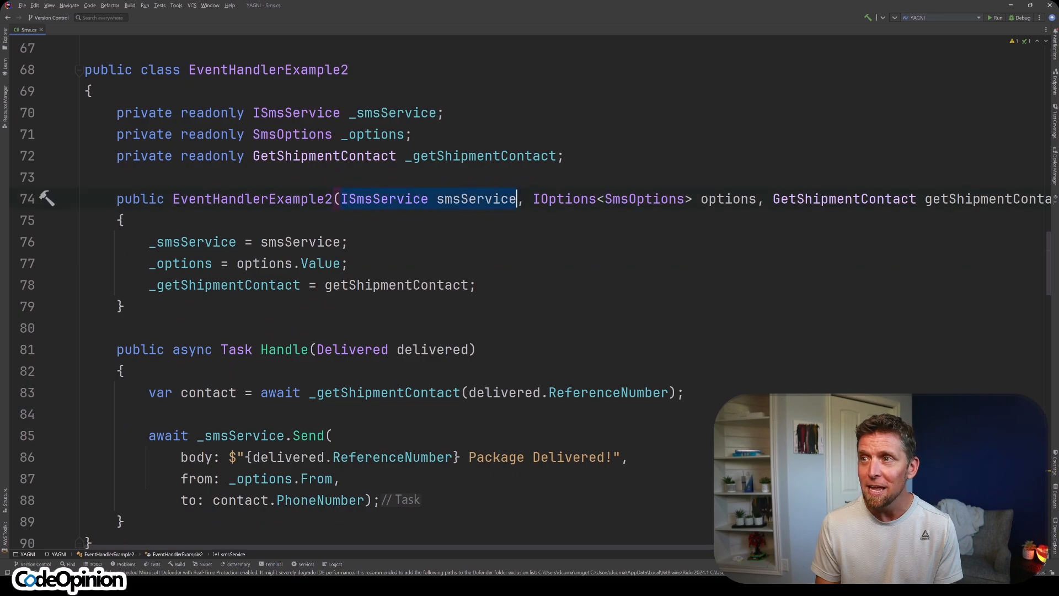
scroll("down", 3)
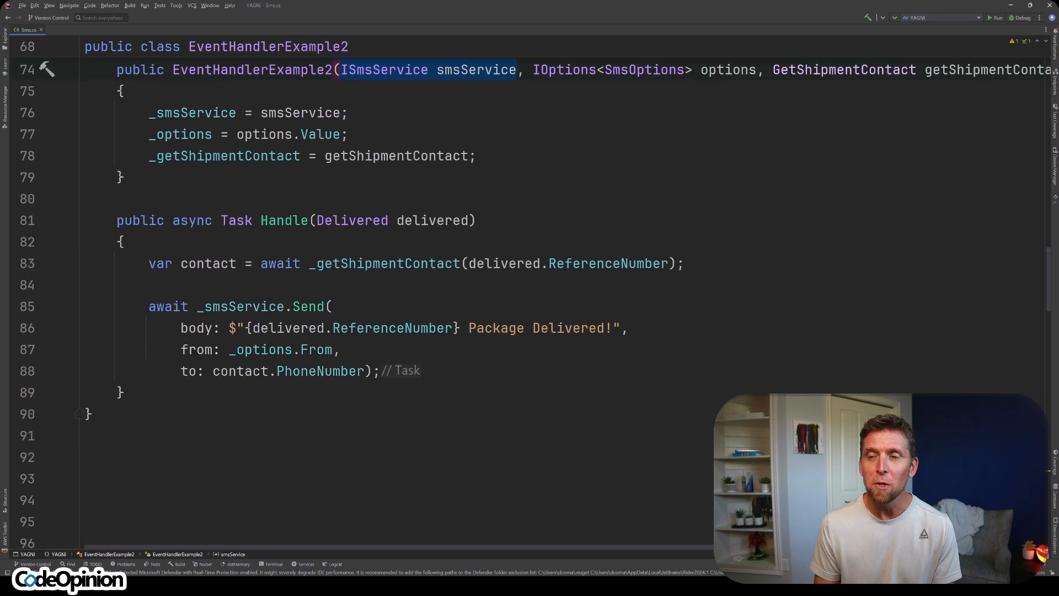